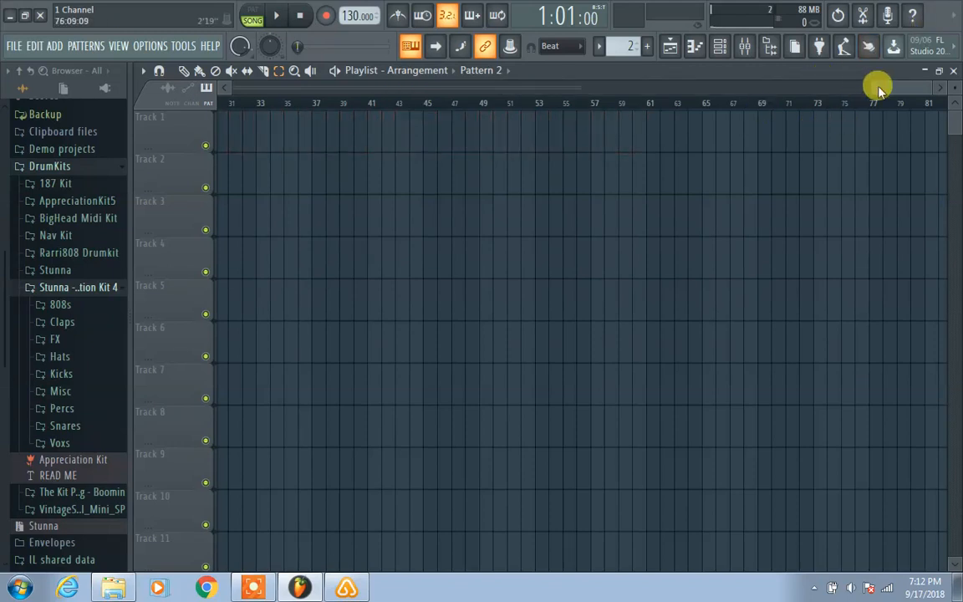
# Paint Pattern 1 across bars 1–16 on Track 1 and place Pattern 2 at bars 1 and 9 on Track 2.
pyautogui.moveTo(878, 87); pyautogui.dragTo(515, 98)
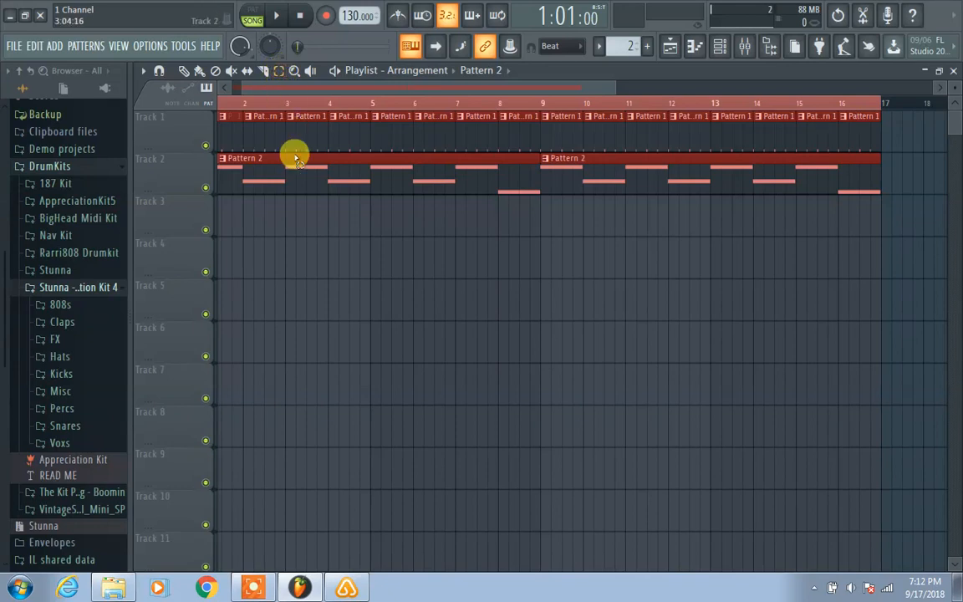
# Place another Pattern 2 clip on Track 2 starting at bar 17.
pyautogui.moveTo(297, 157); pyautogui.dragTo(452, 187)
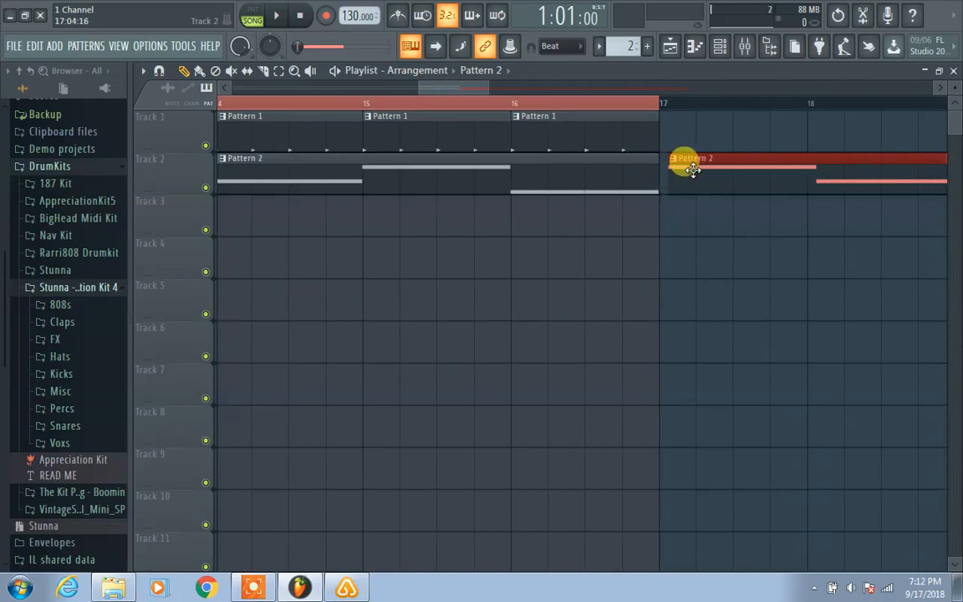
pyautogui.click(576, 47)
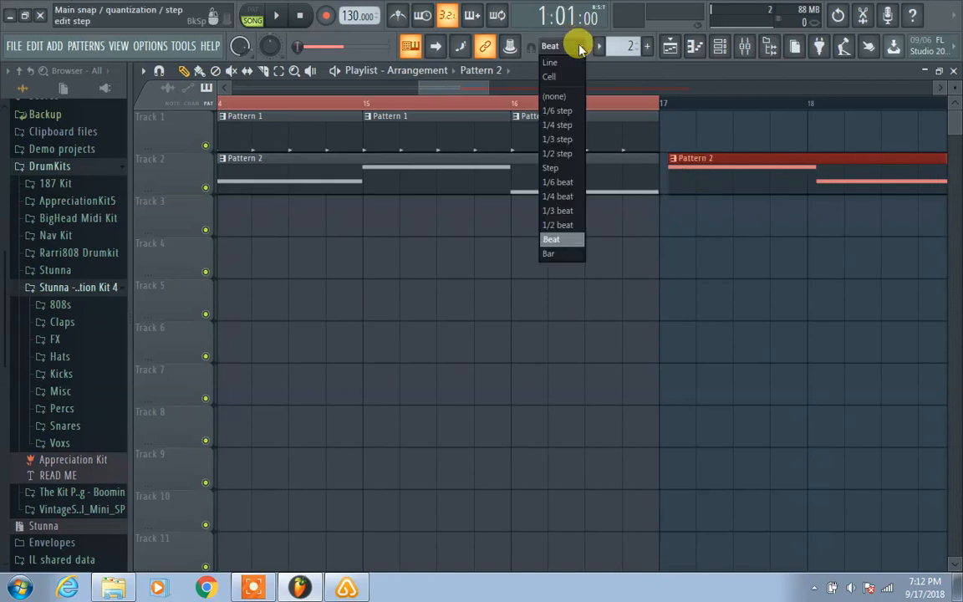
# Set the playlist Main snap to Step instead of whole beats.
pyautogui.click(550, 167)
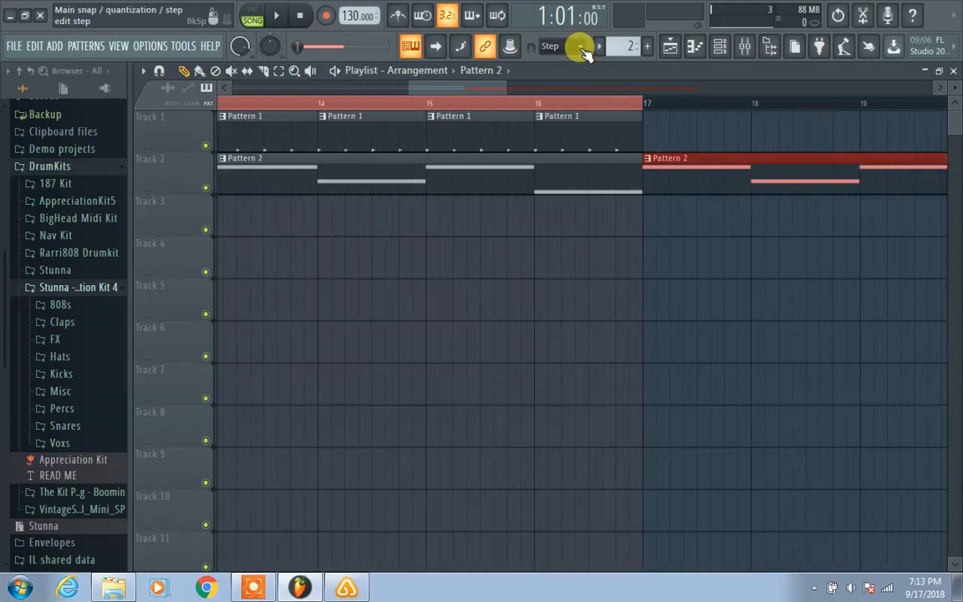
pyautogui.click(555, 47)
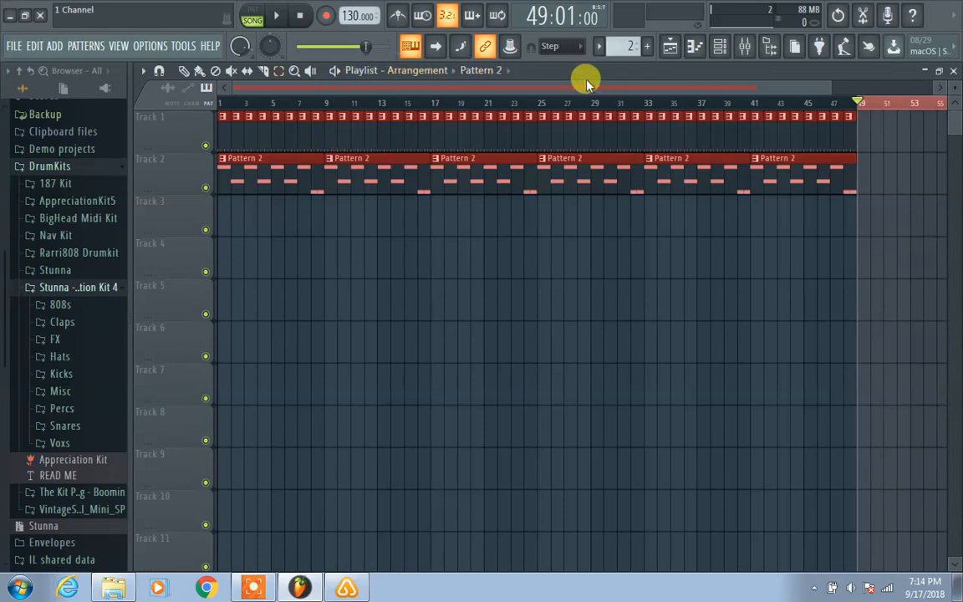
# Extend the Bright melody to about bar 20 in the piano roll and add a higher note near bar 5.
pyautogui.click(668, 46)
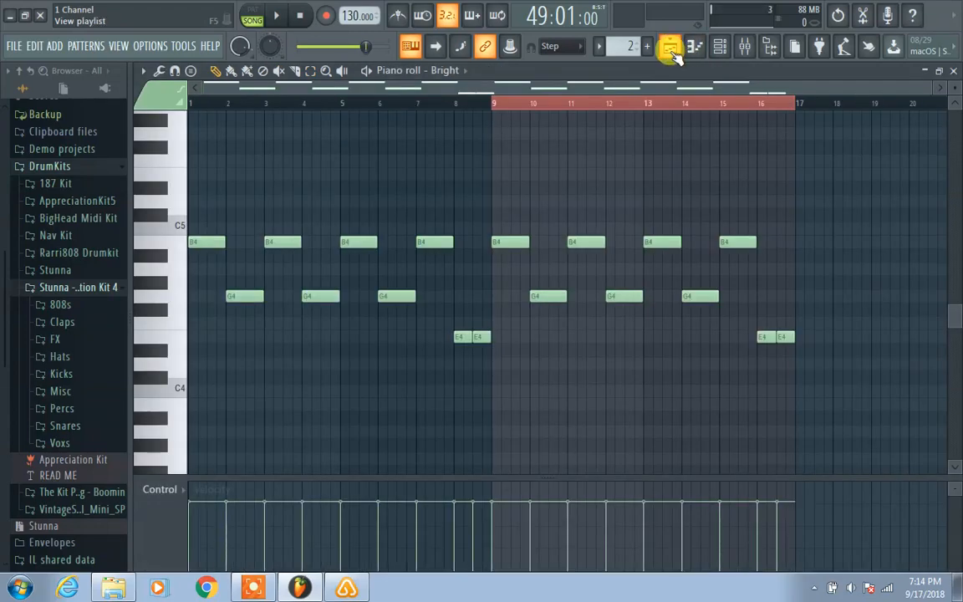
pyautogui.click(719, 47)
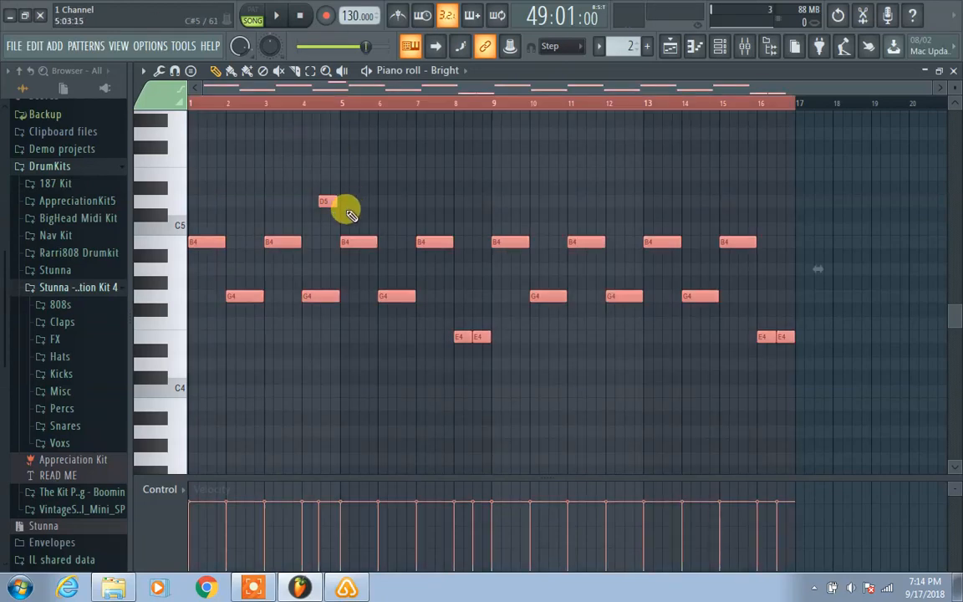
pyautogui.hscroll(3)
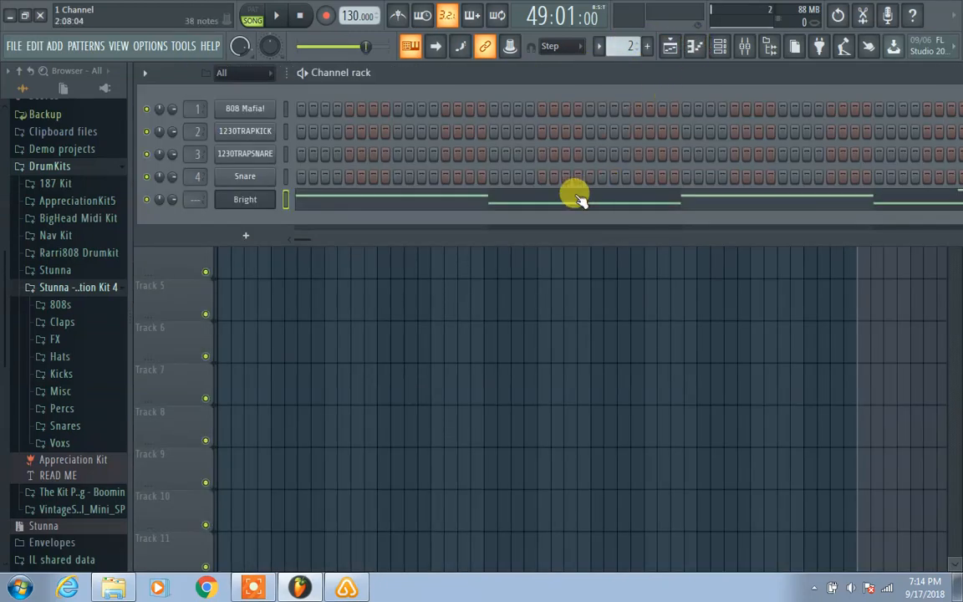
pyautogui.click(669, 47)
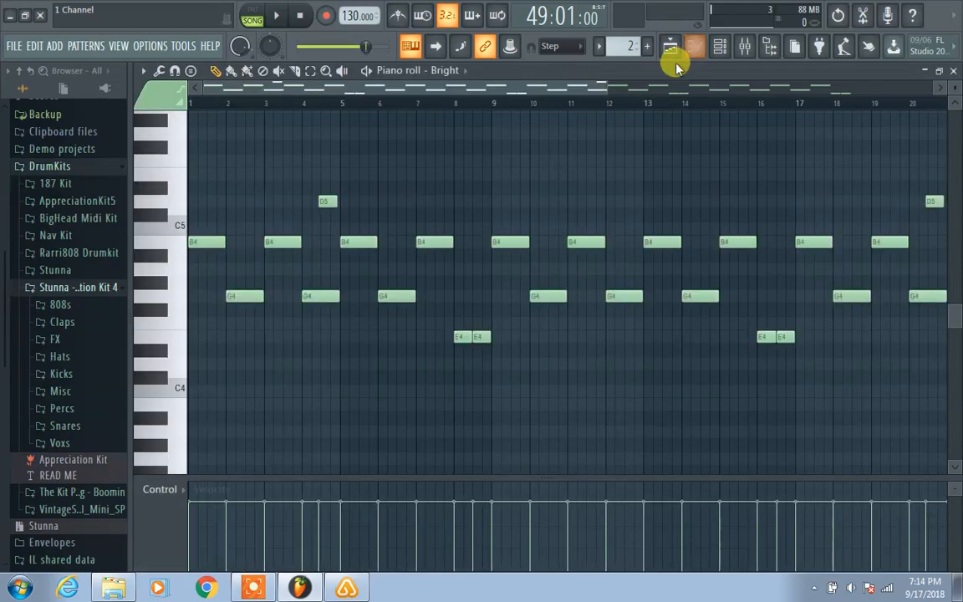